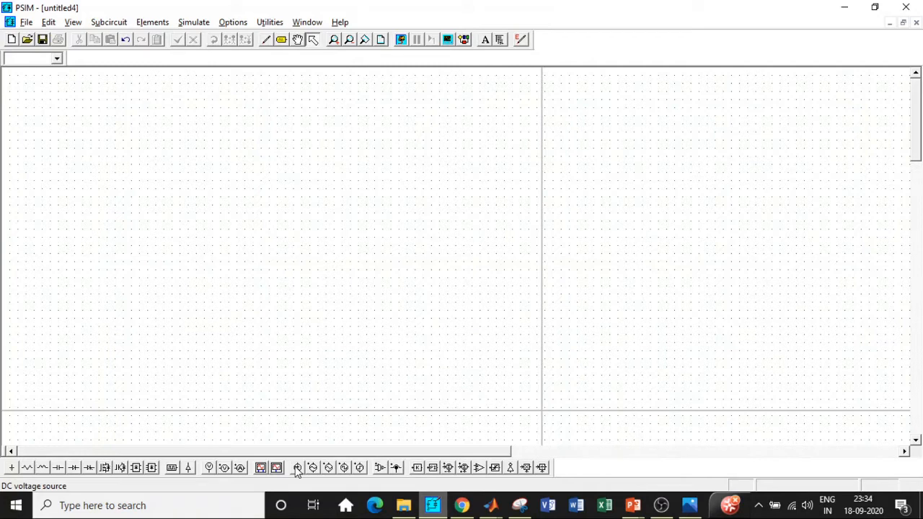
mouse_move(196, 176)
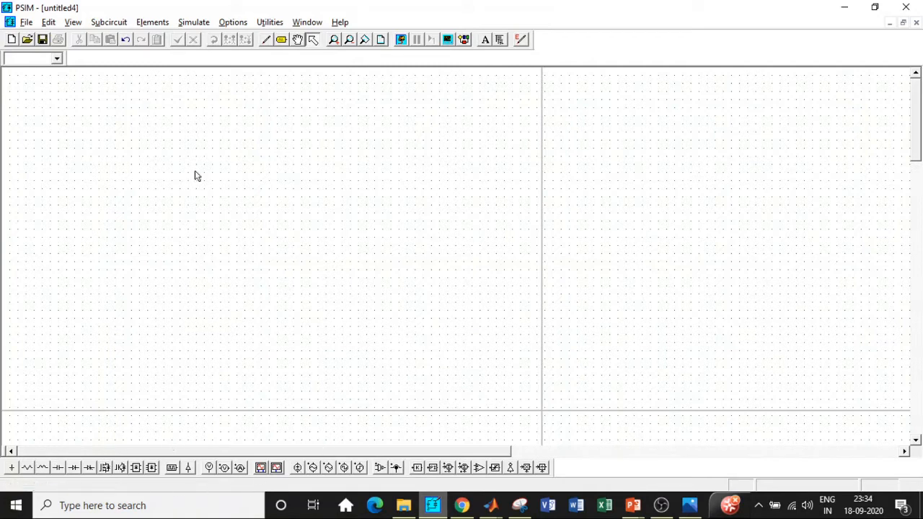
Place a sine source, thyristor, resistor and inductor forming the rectifier loop
click(152, 21)
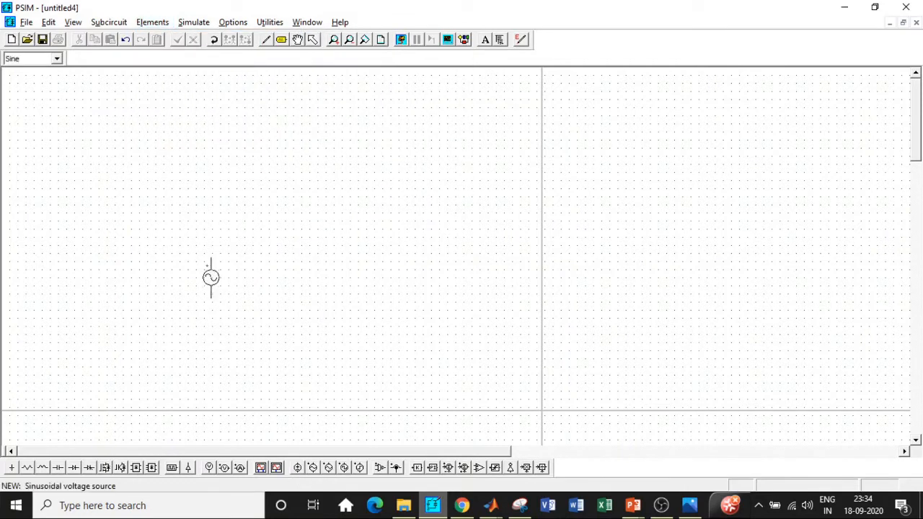
click(163, 216)
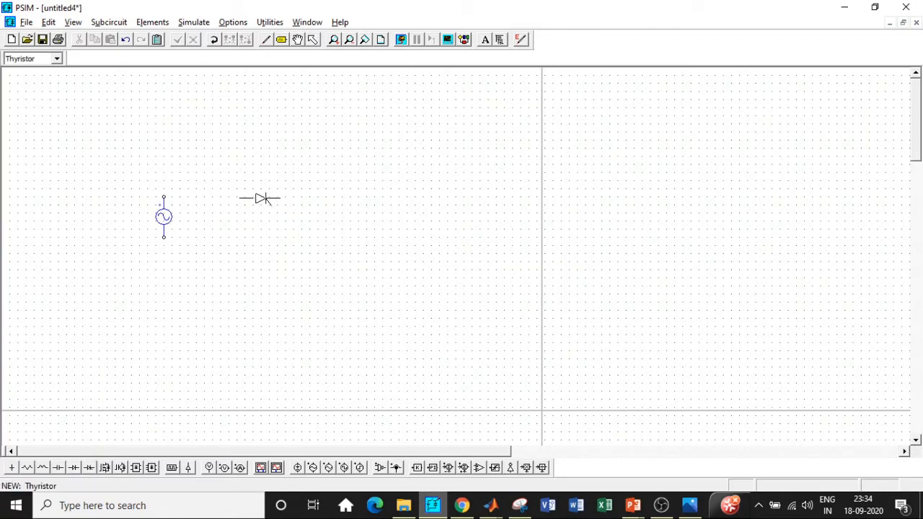
click(256, 197)
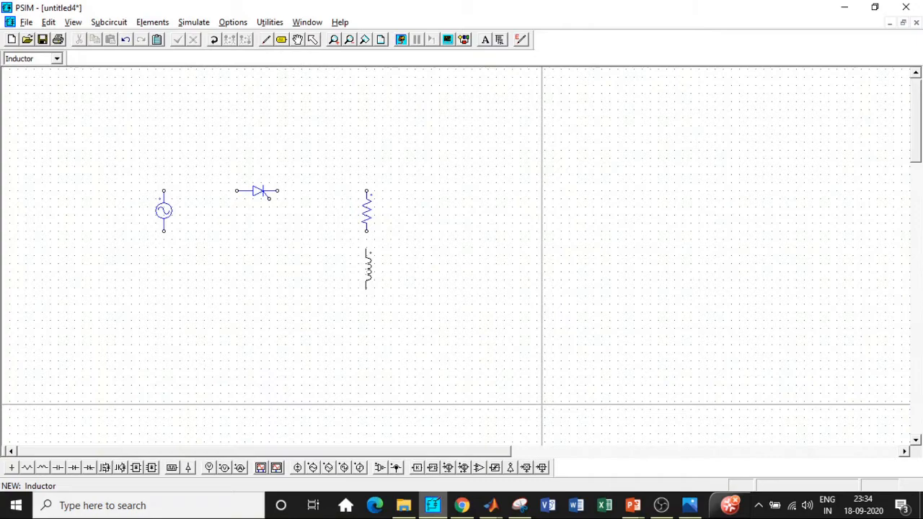
click(368, 267)
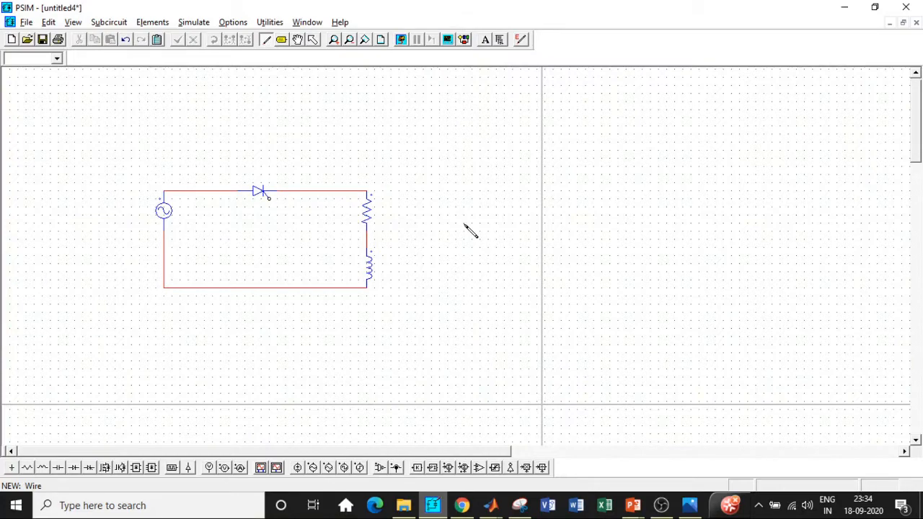
mouse_move(198, 465)
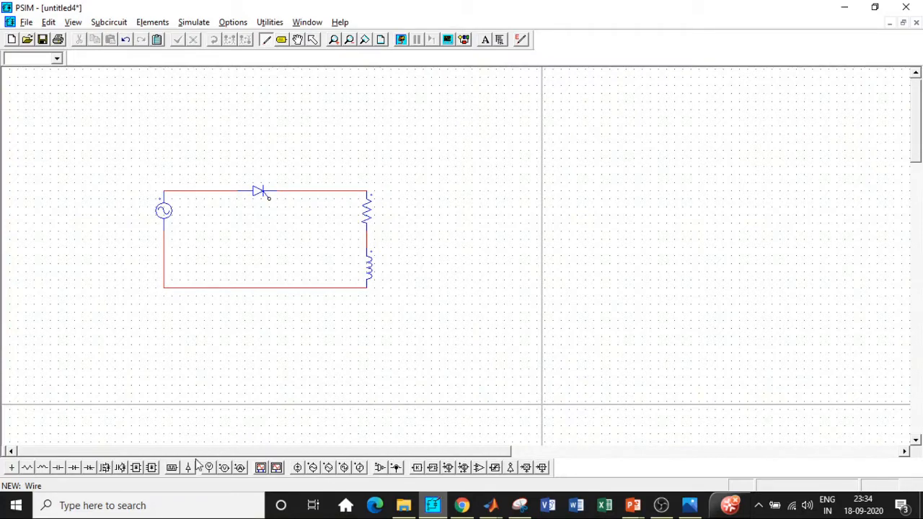
Add a gating block inside the loop for the thyristor gate
click(281, 40)
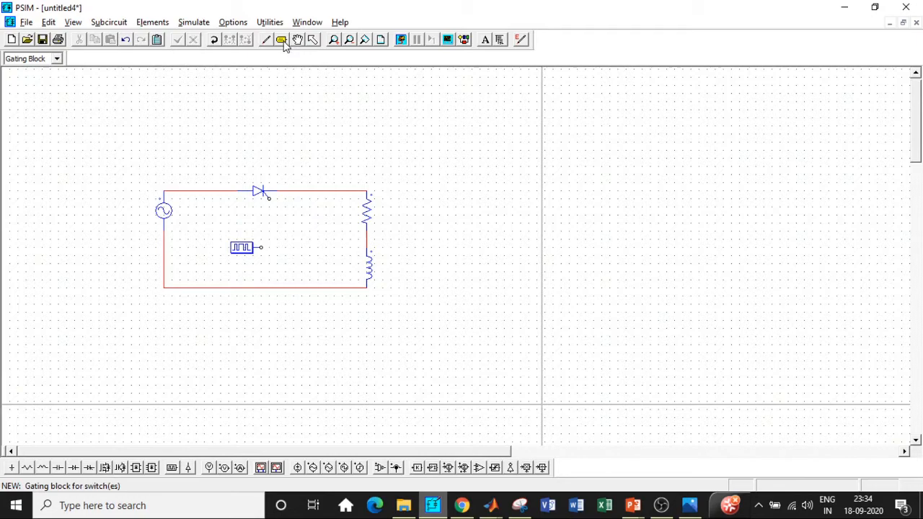
click(266, 39)
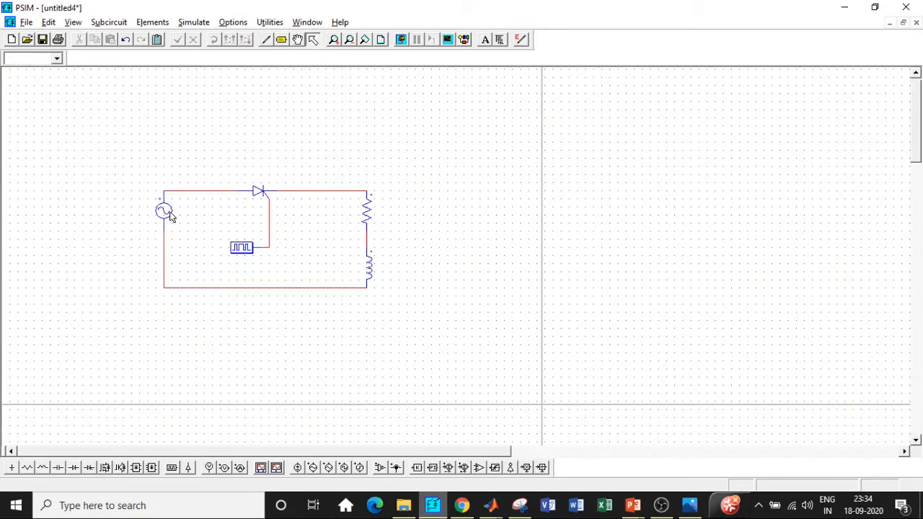
Set the sine source peak amplitude to 325.26, keeping frequency at 50
double_click(165, 210)
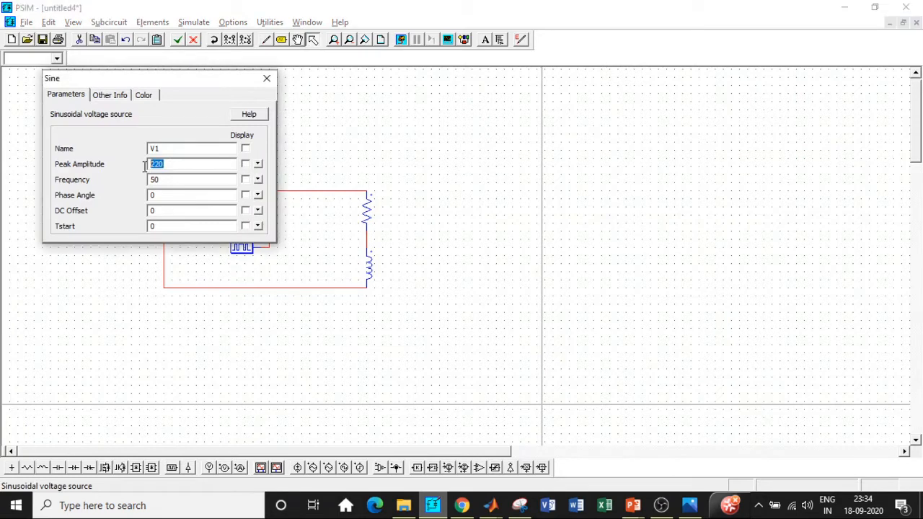
mouse_move(146, 172)
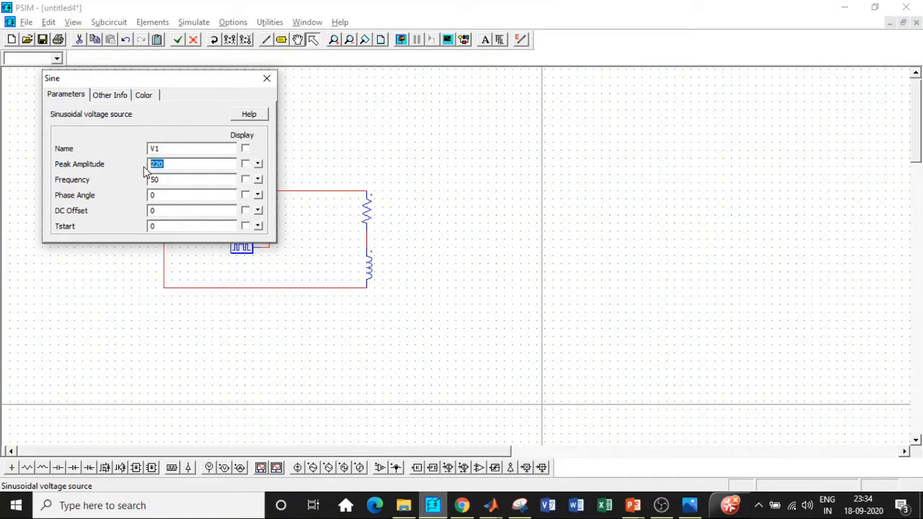
mouse_move(168, 168)
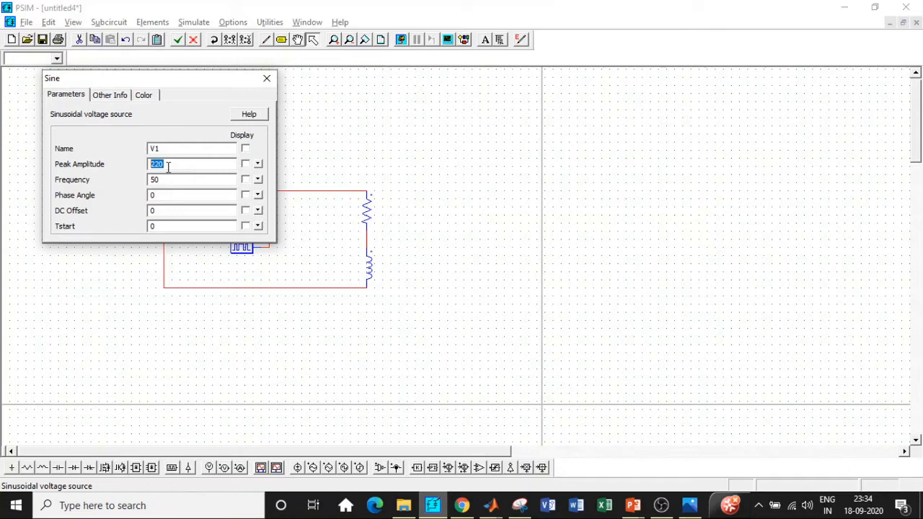
text(325.26)
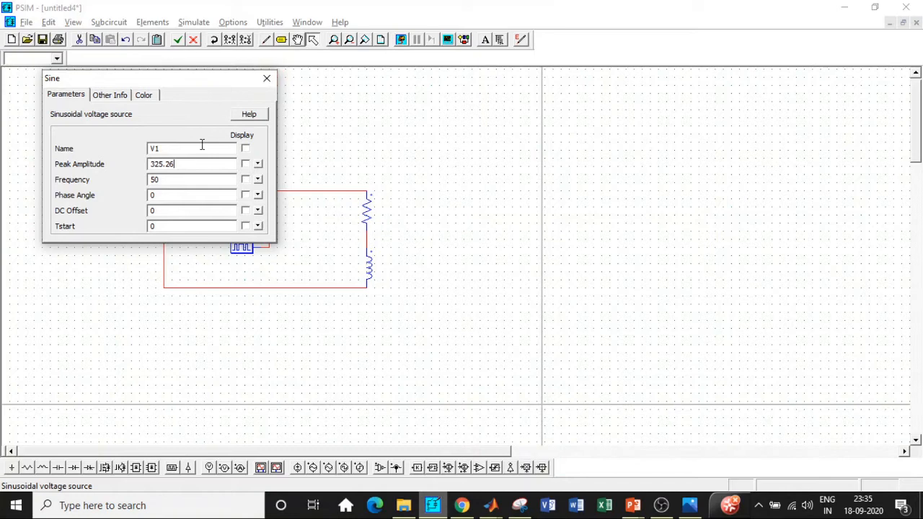
mouse_move(279, 89)
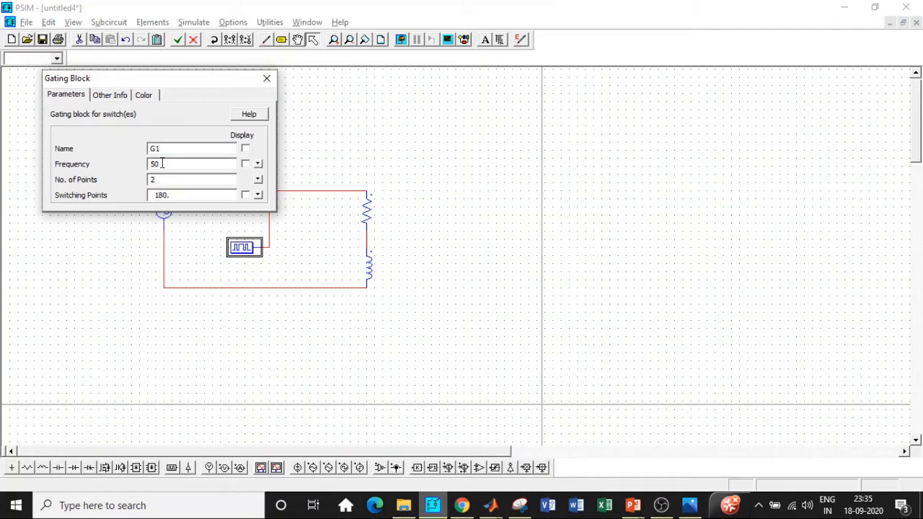
Set the gating block switching points to 30 and 180 and review the inductor parameters
text(30)
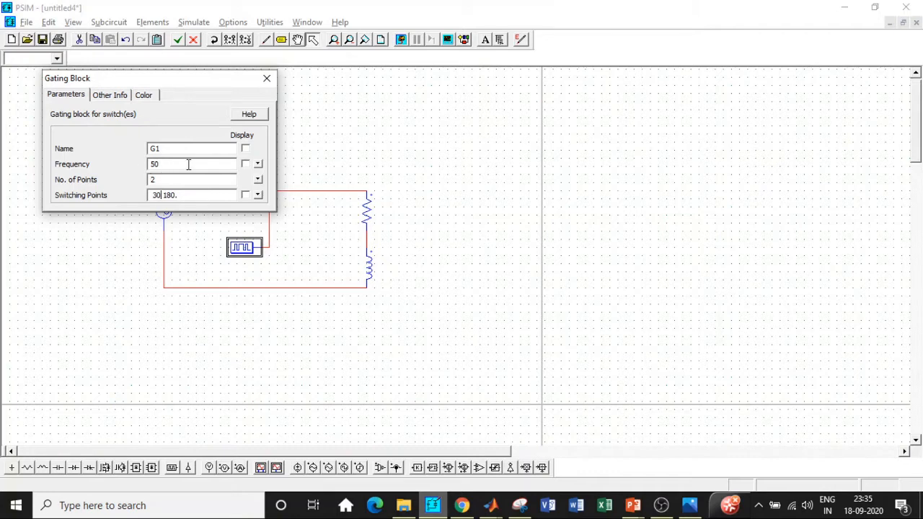
click(266, 78)
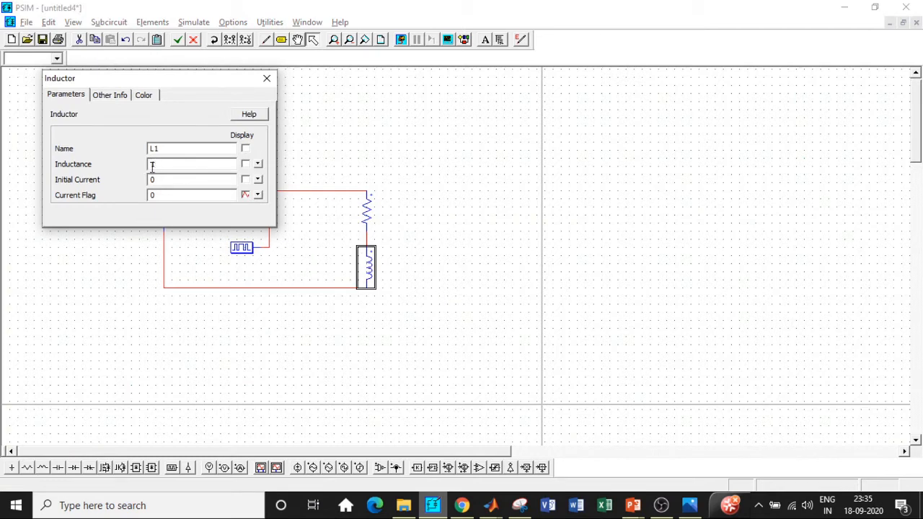
click(266, 77)
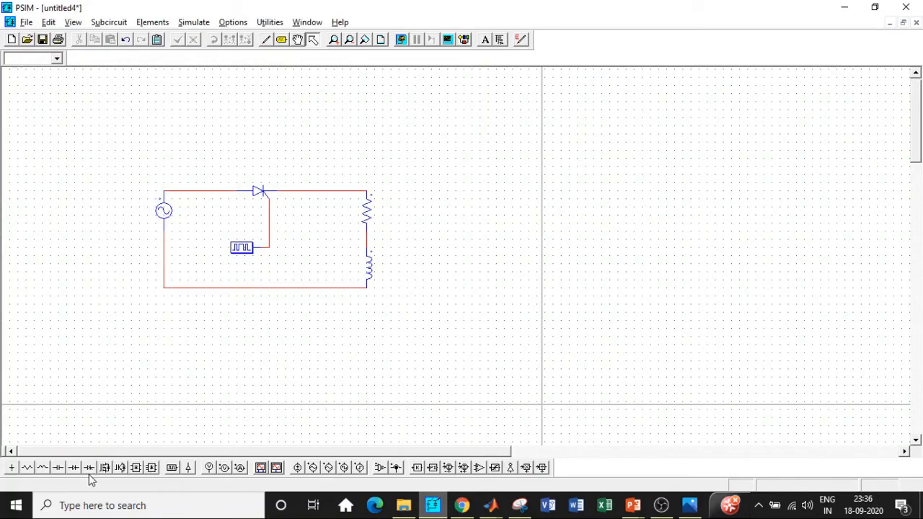
Wire voltage probes across the sine source and across the RL load
click(225, 467)
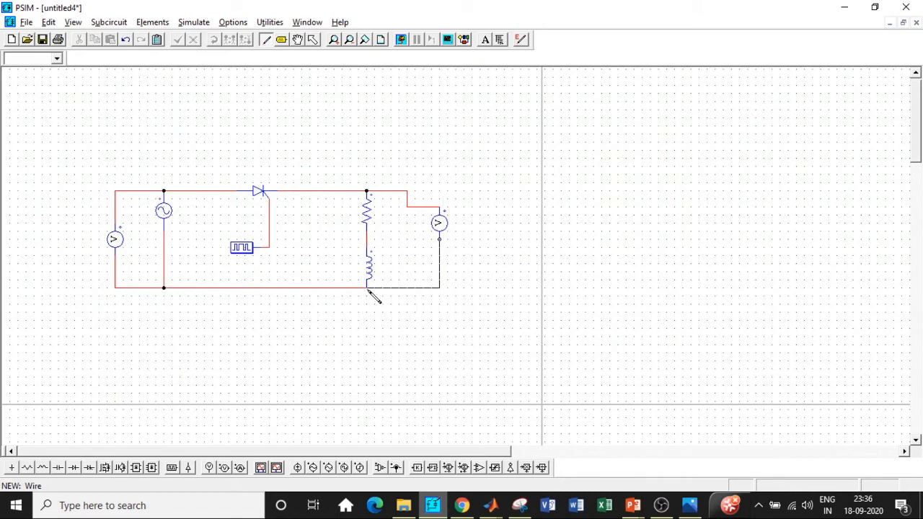
click(193, 22)
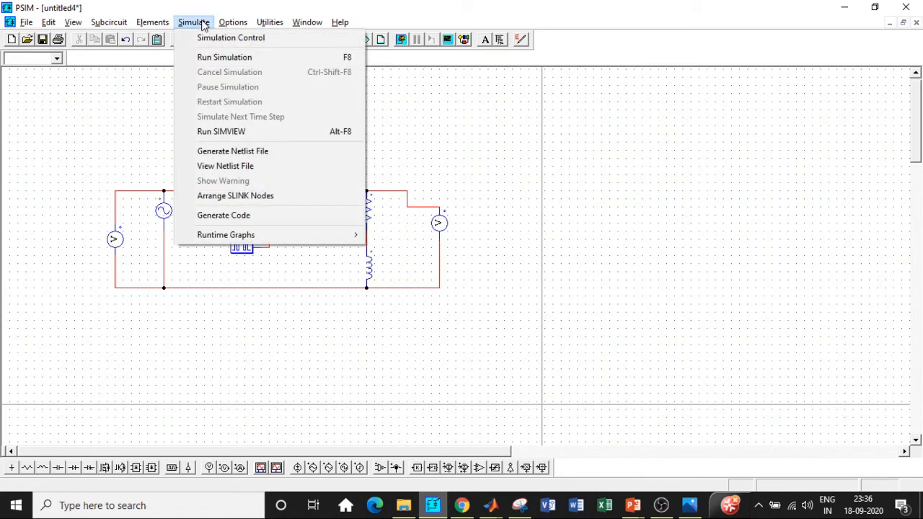
Set the simulation total time to 0.1 s in Simulation Control
click(231, 38)
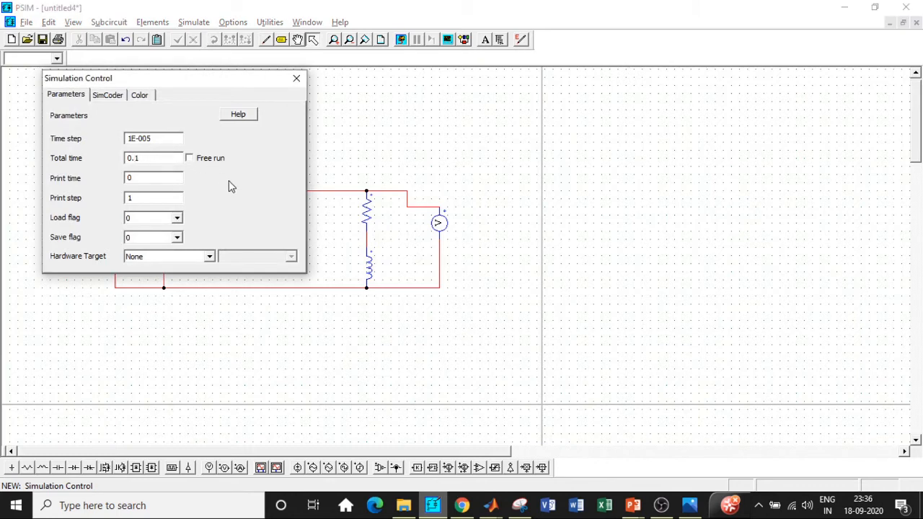
click(147, 157)
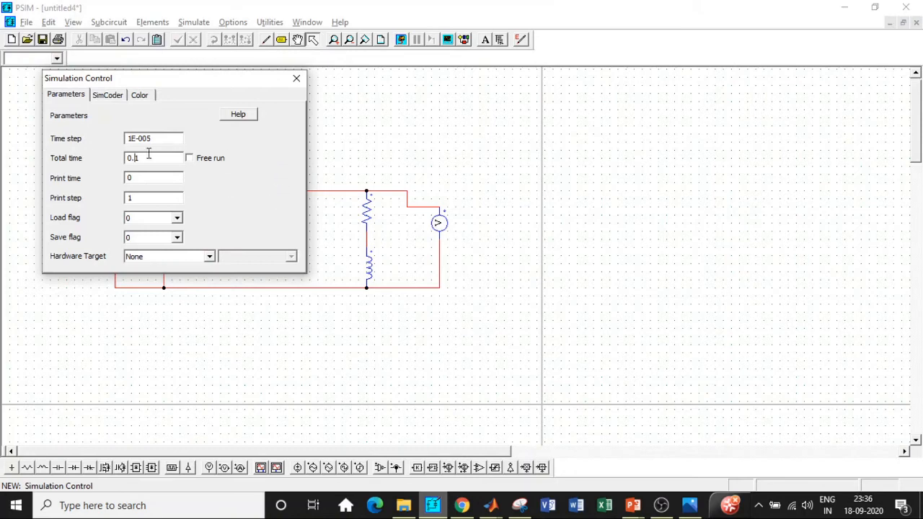
click(295, 78)
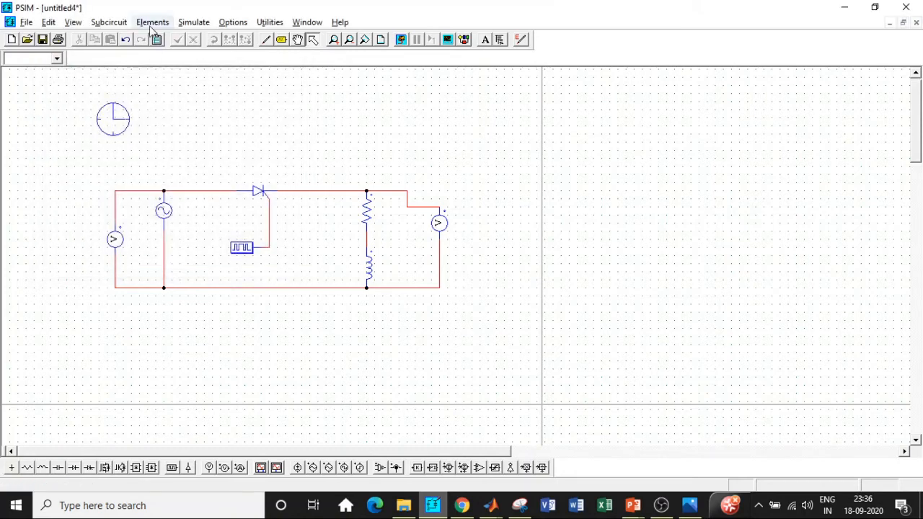
Run the simulation and plot the VP1 and VP2 voltage waveforms in Simview
click(193, 22)
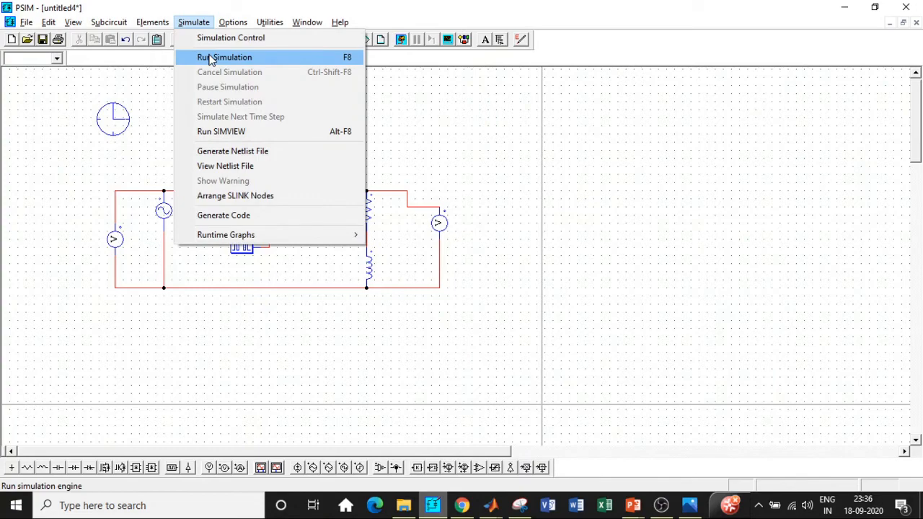
click(225, 57)
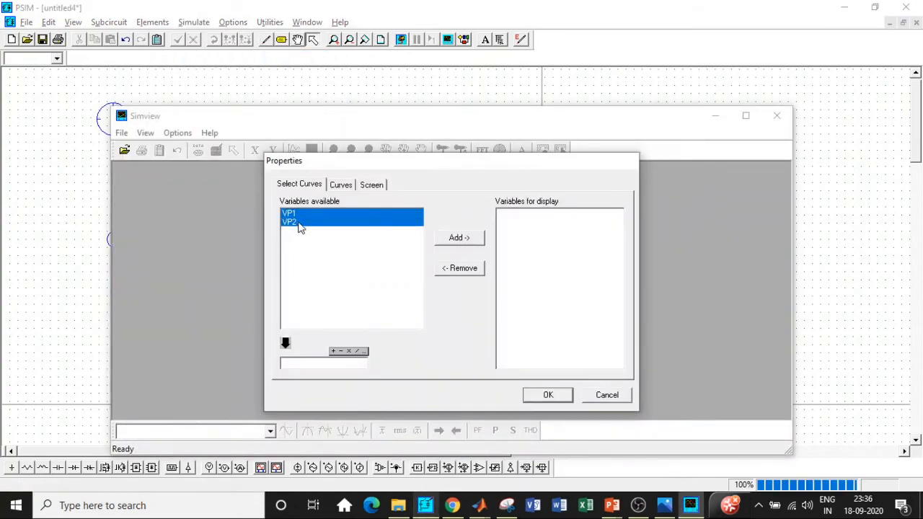
click(459, 237)
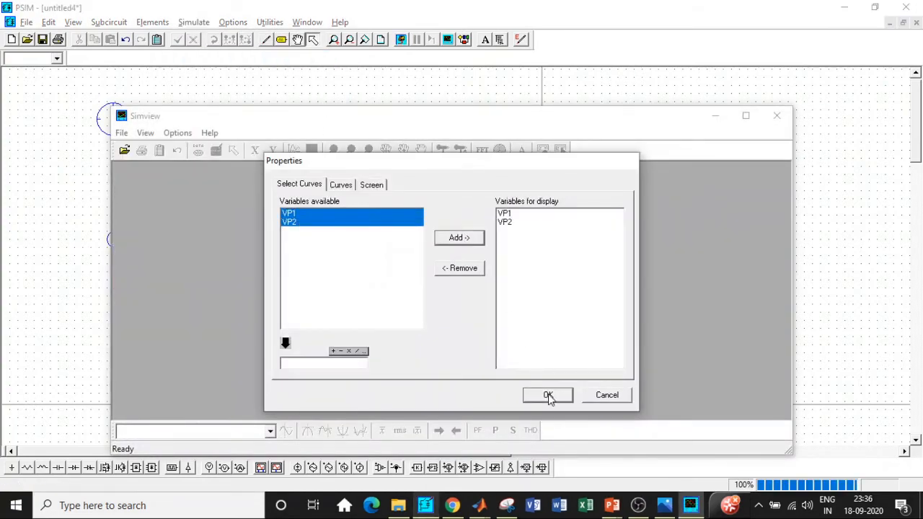
click(547, 394)
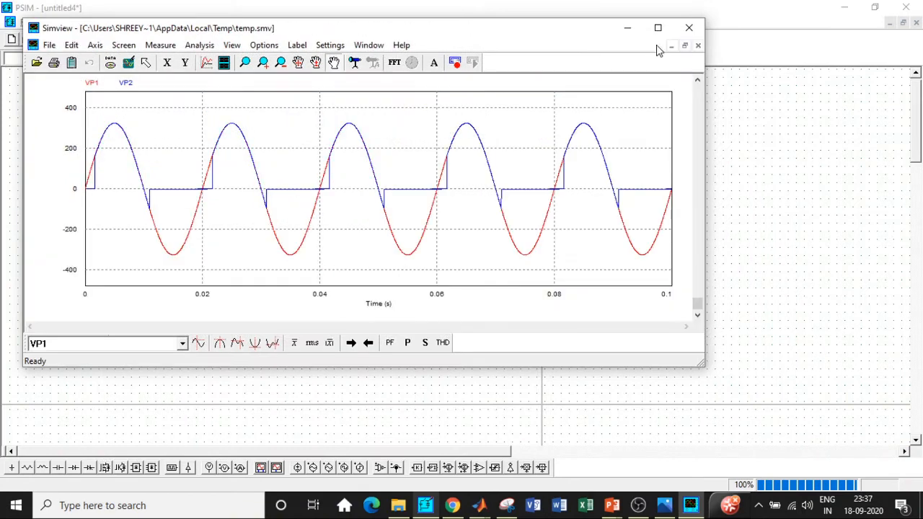
Maximize the Simview waveform window to full screen
click(657, 28)
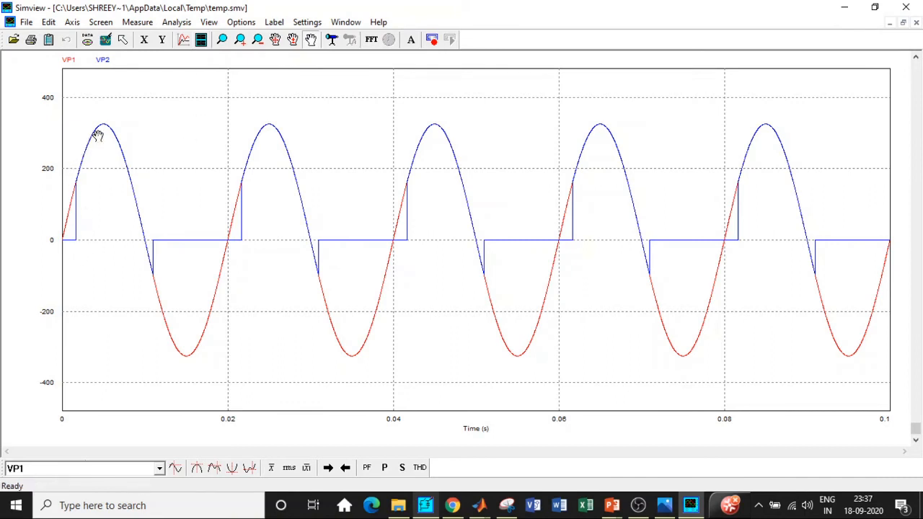
mouse_move(157, 248)
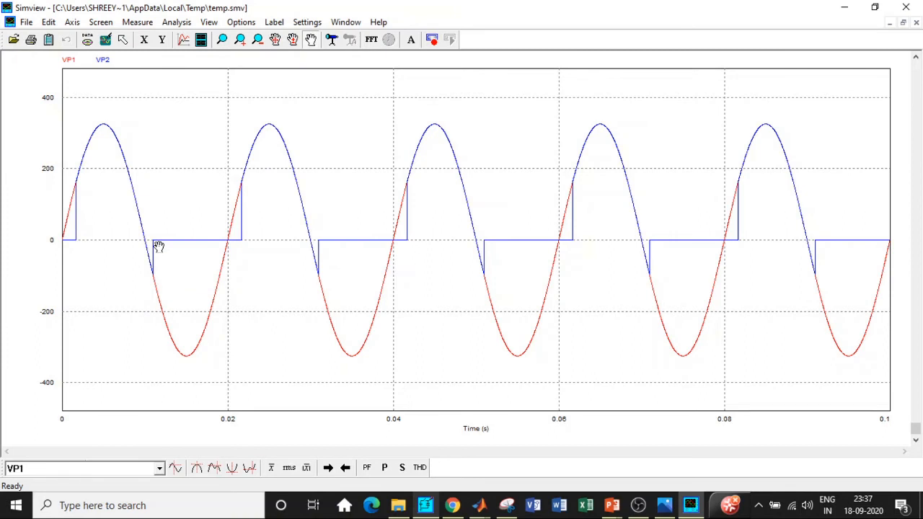
mouse_move(172, 238)
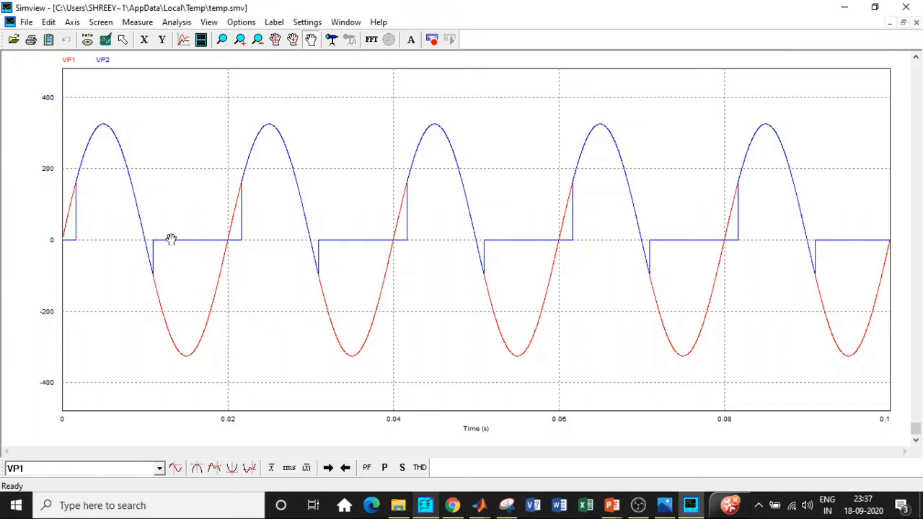
mouse_move(135, 309)
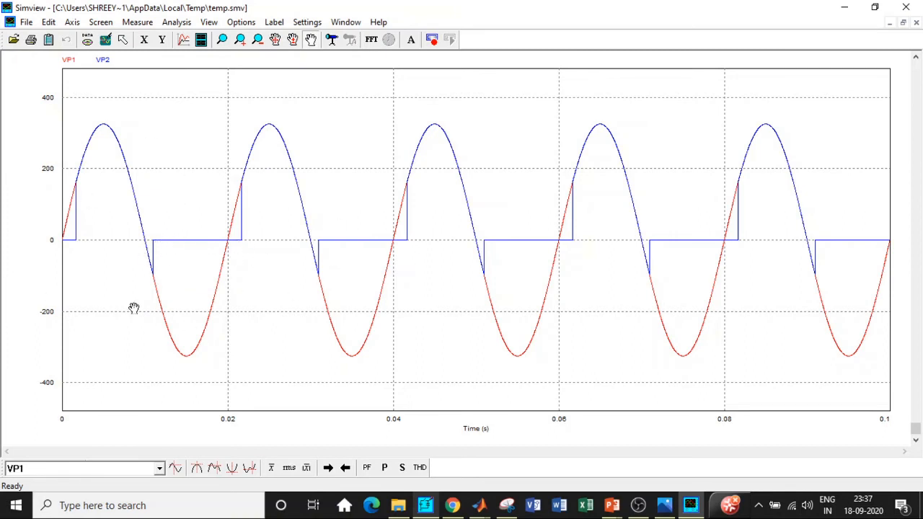
mouse_move(196, 164)
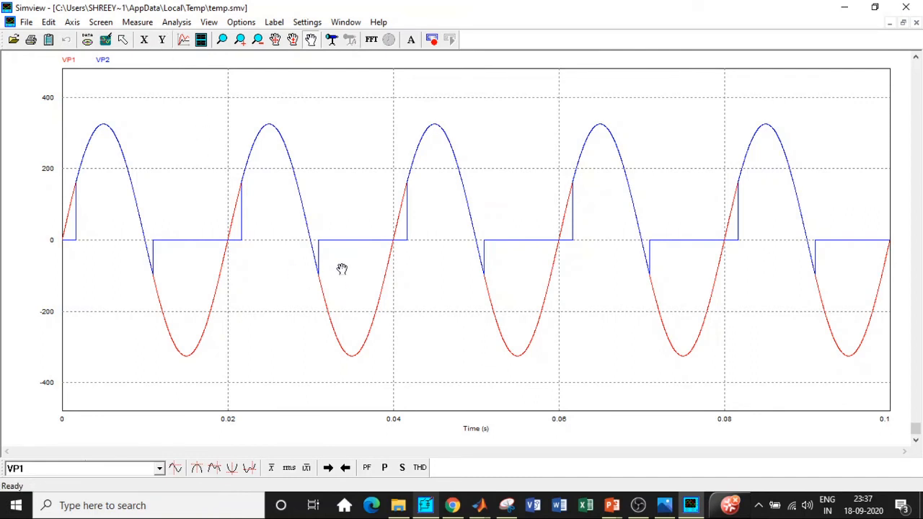
mouse_move(289, 468)
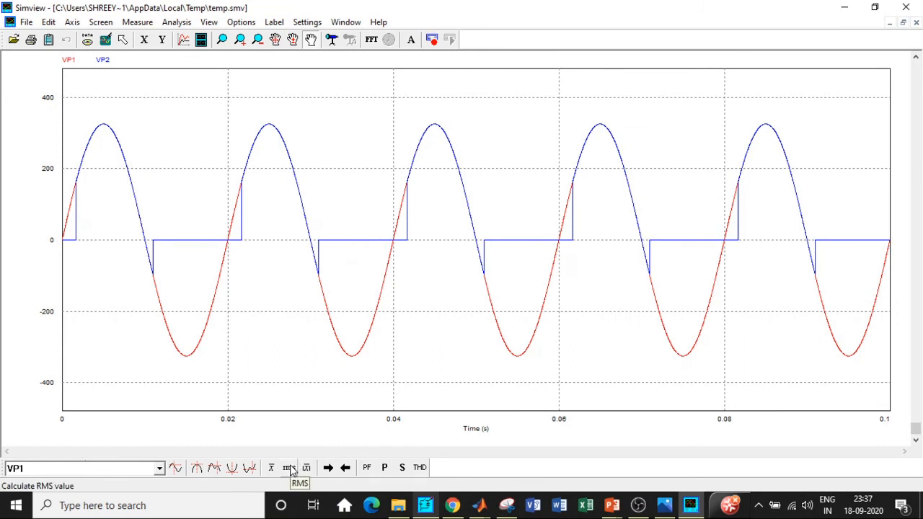
Show RMS then average values of VP1 and VP2; load voltage averages about 94.2 V
click(288, 467)
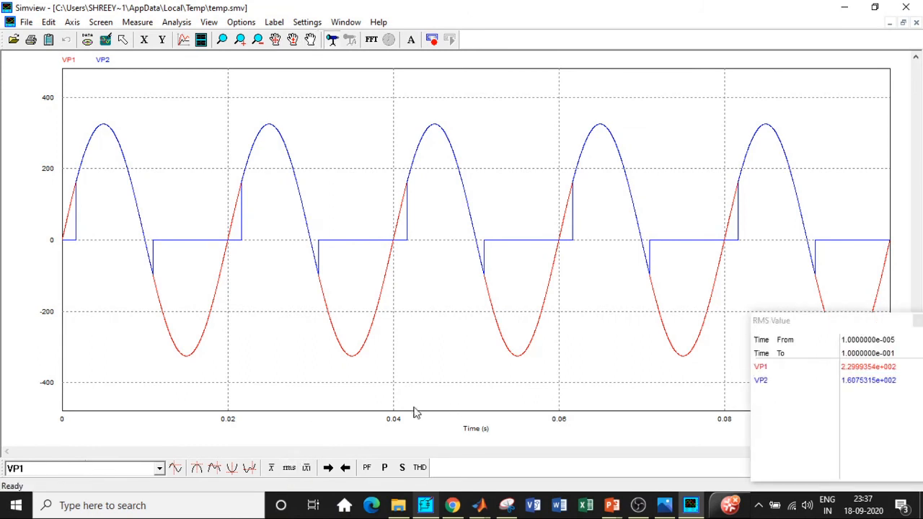
mouse_move(850, 389)
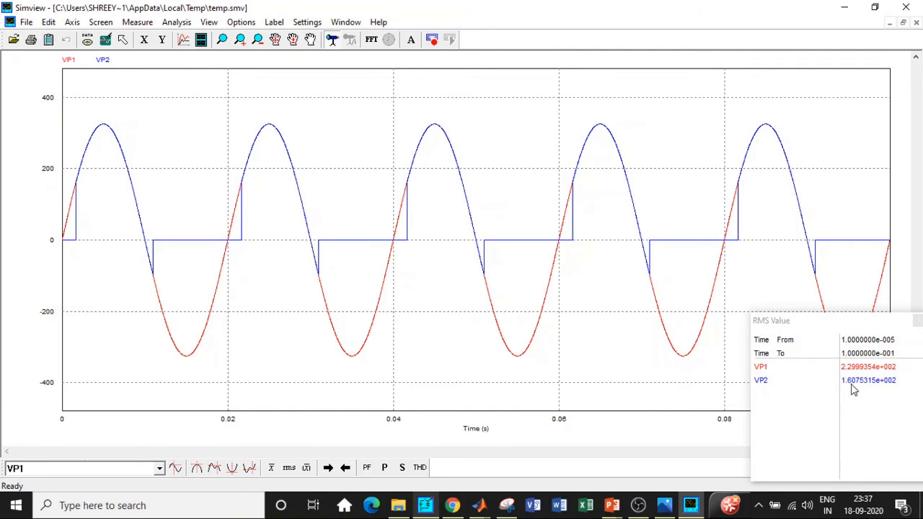
mouse_move(858, 388)
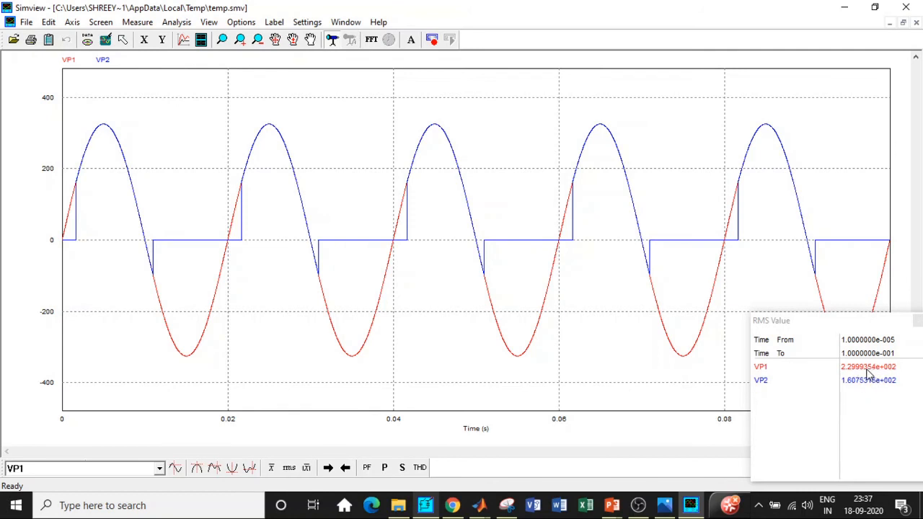
mouse_move(870, 375)
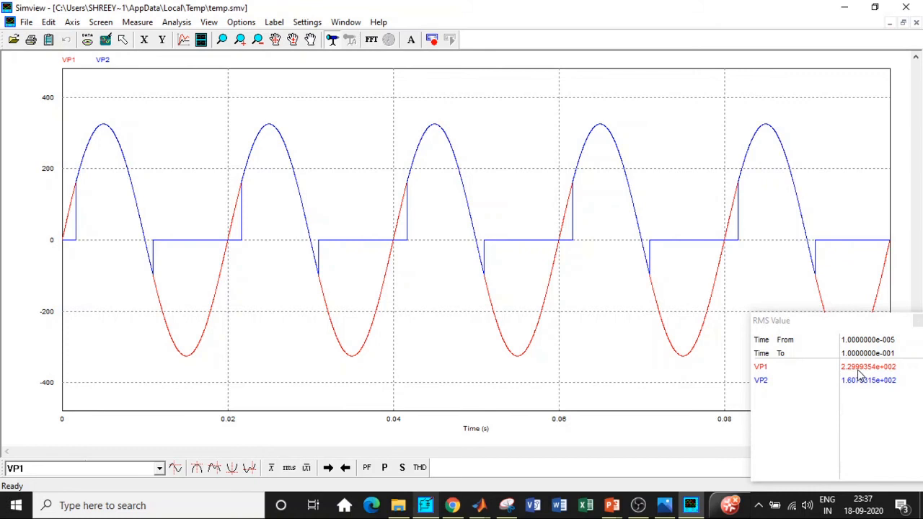
click(271, 467)
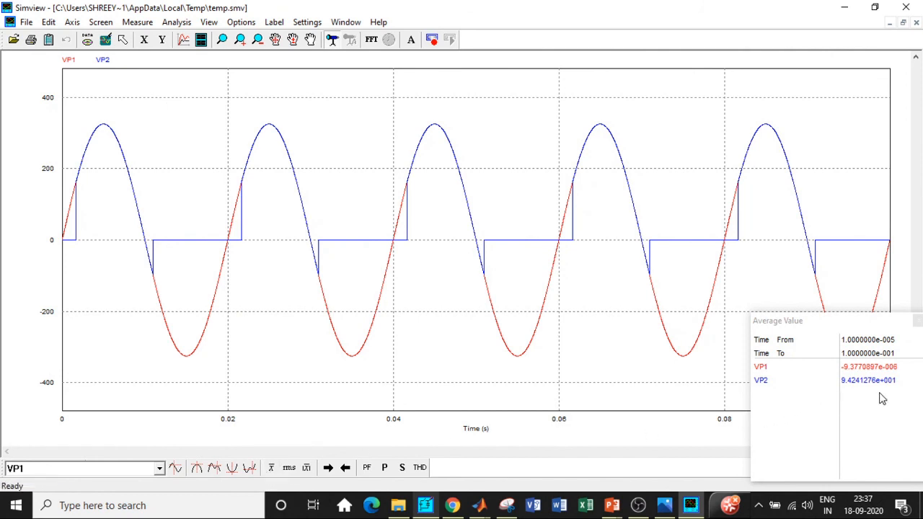
mouse_move(862, 391)
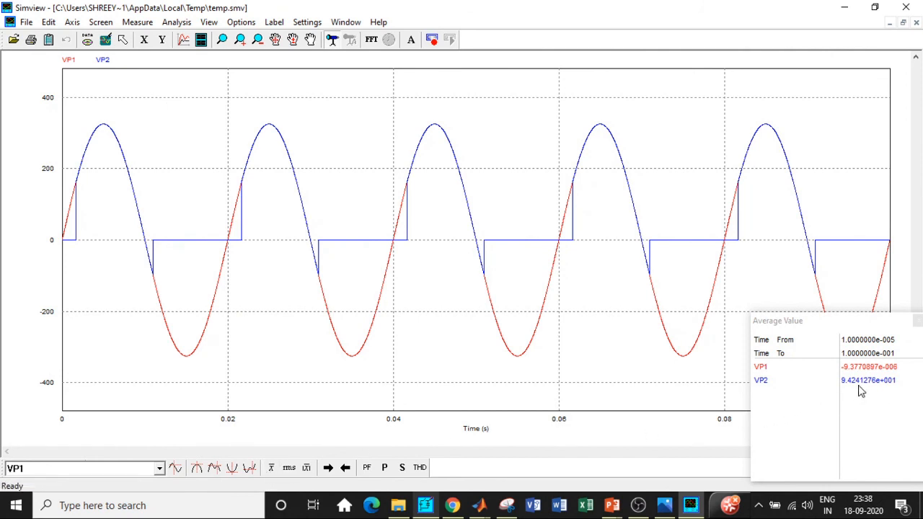
mouse_move(463, 337)
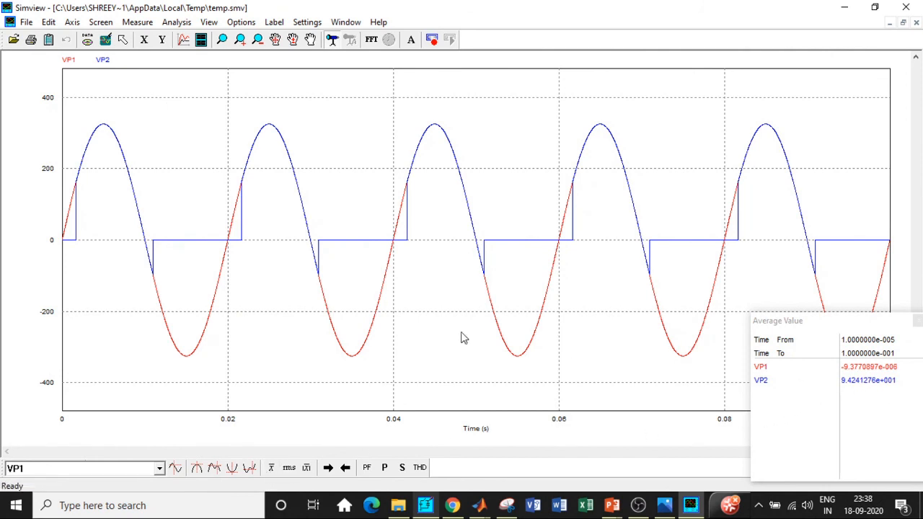
mouse_move(907, 8)
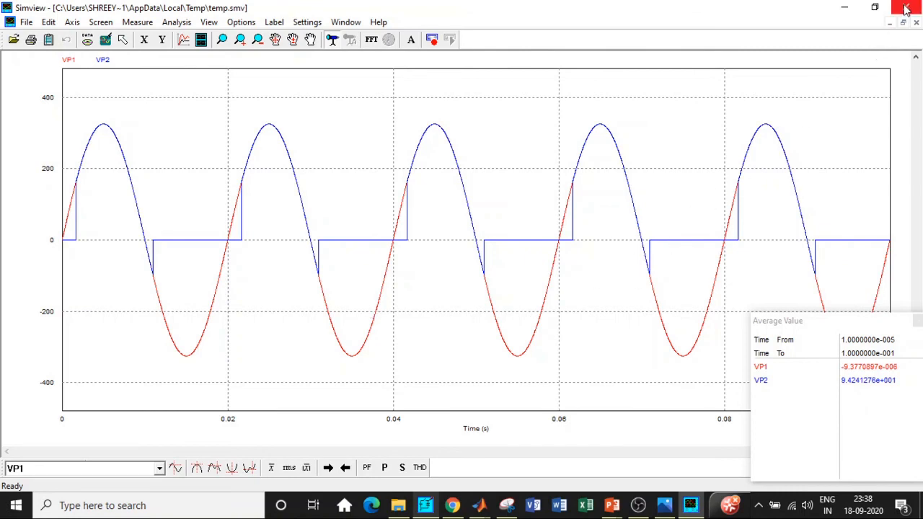